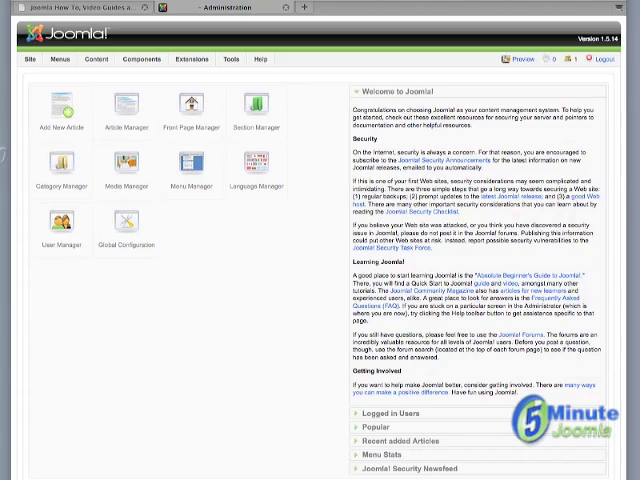
Step: Go to Extensions > Template Manager to list the installed site templates
click(196, 56)
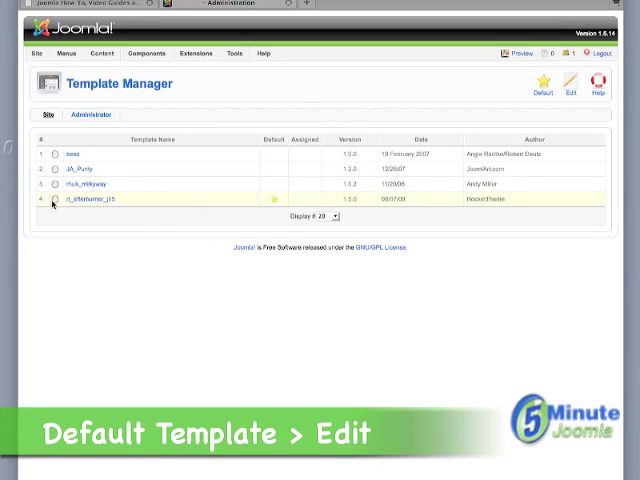
Step: Edit the default template and reach its CSS file list, selecting a stylesheet
click(52, 200)
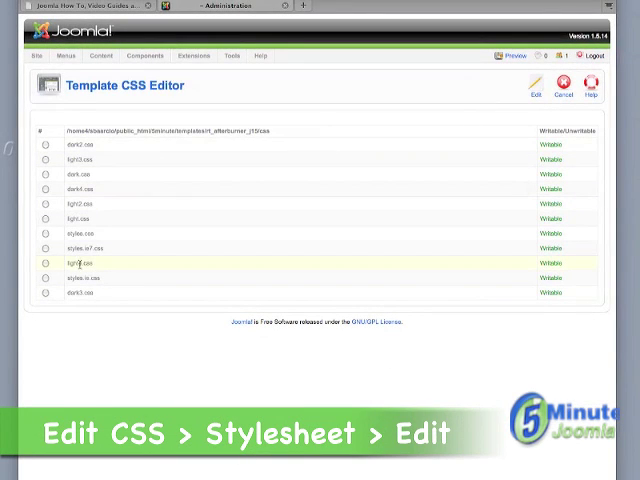
mouse_move(88, 272)
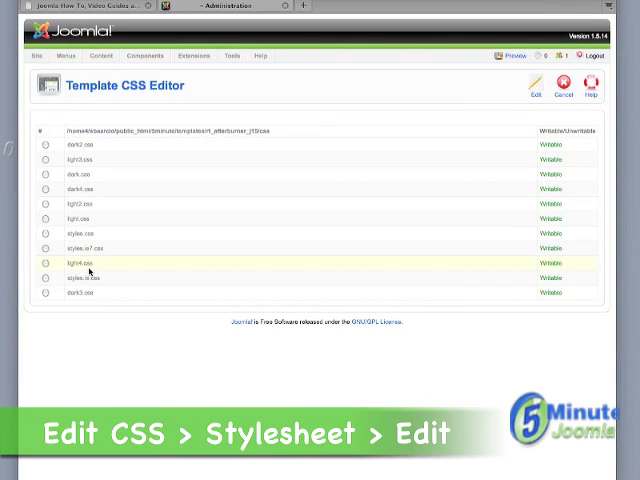
click(48, 264)
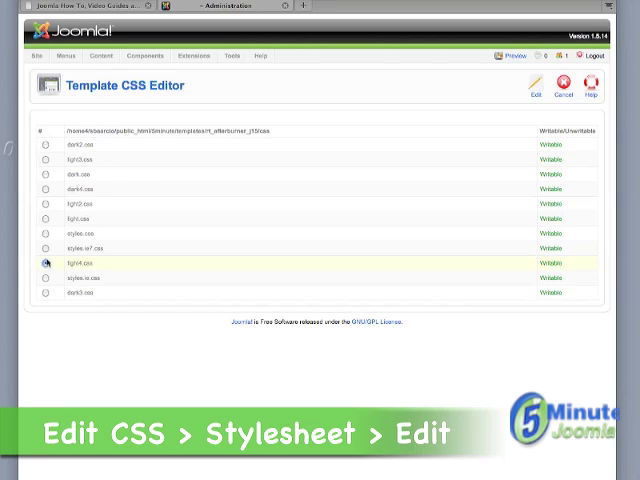
Step: Edit the selected stylesheet so its CSS rules are shown in the editor
click(538, 84)
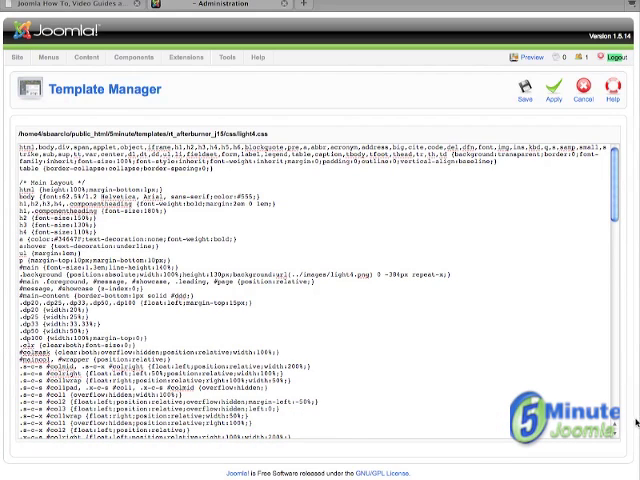
scroll(down, 3)
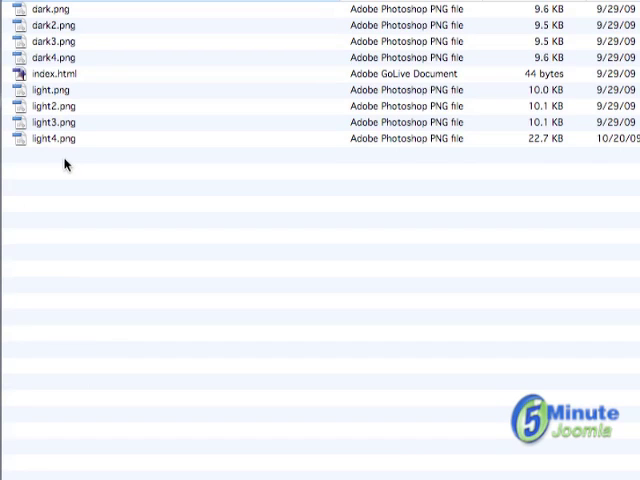
mouse_move(116, 268)
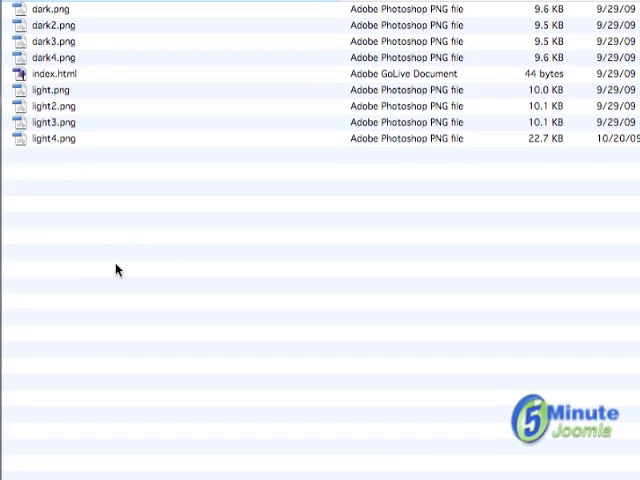